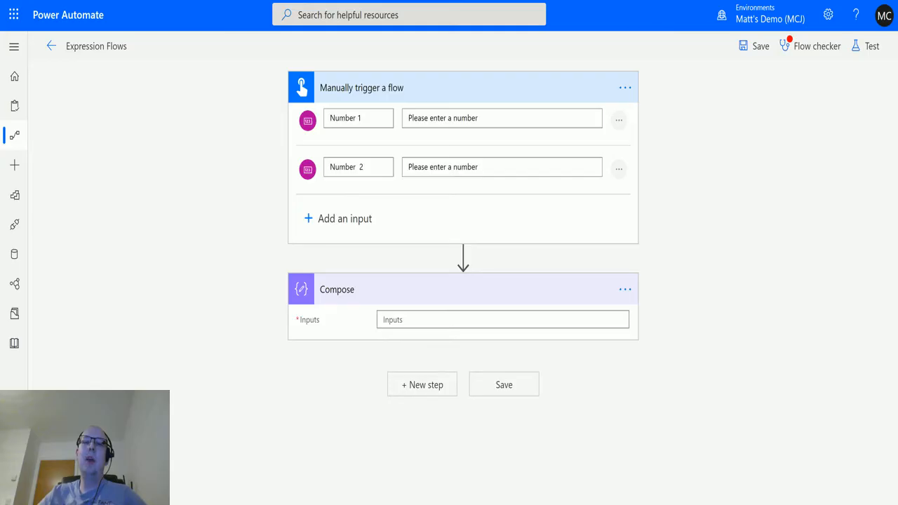
mouse_move(566, 227)
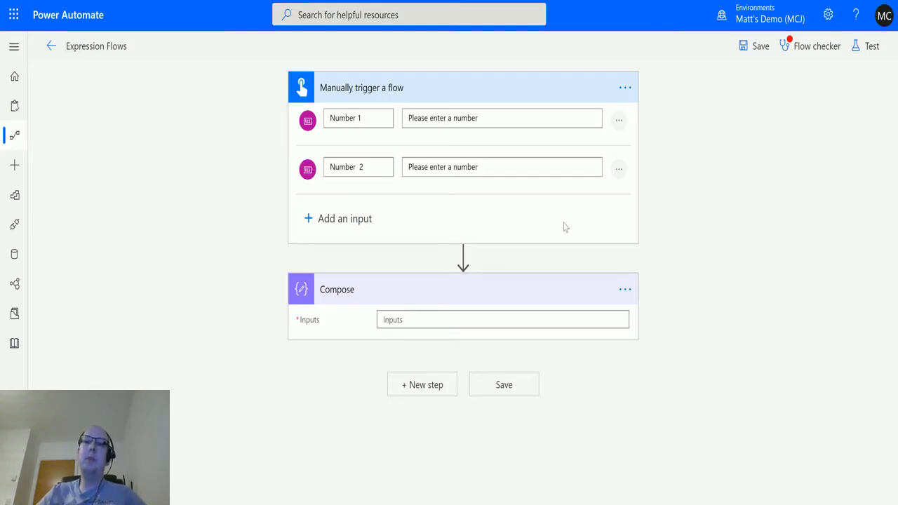
mouse_move(441, 99)
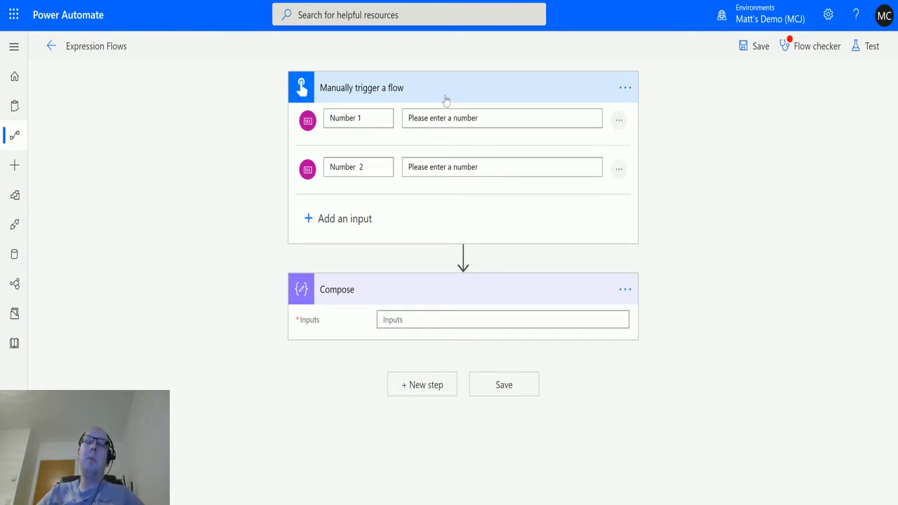
mouse_move(457, 113)
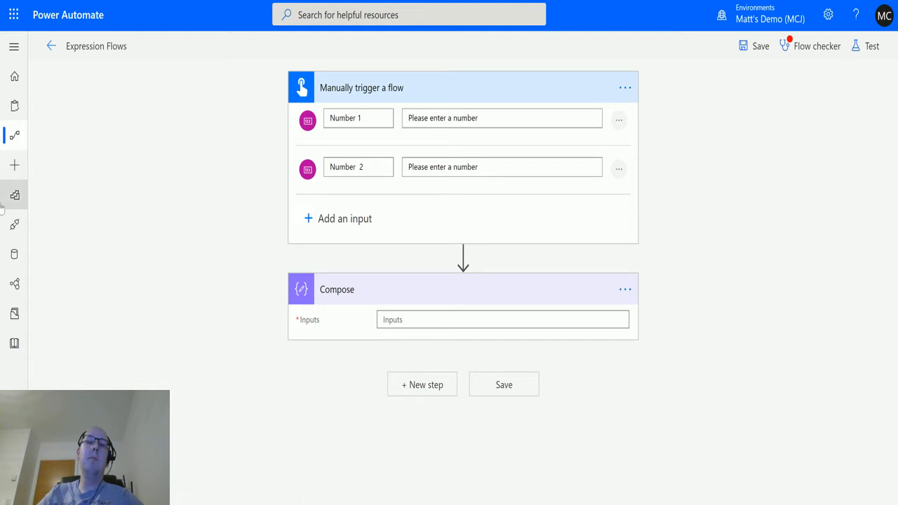
mouse_move(105, 199)
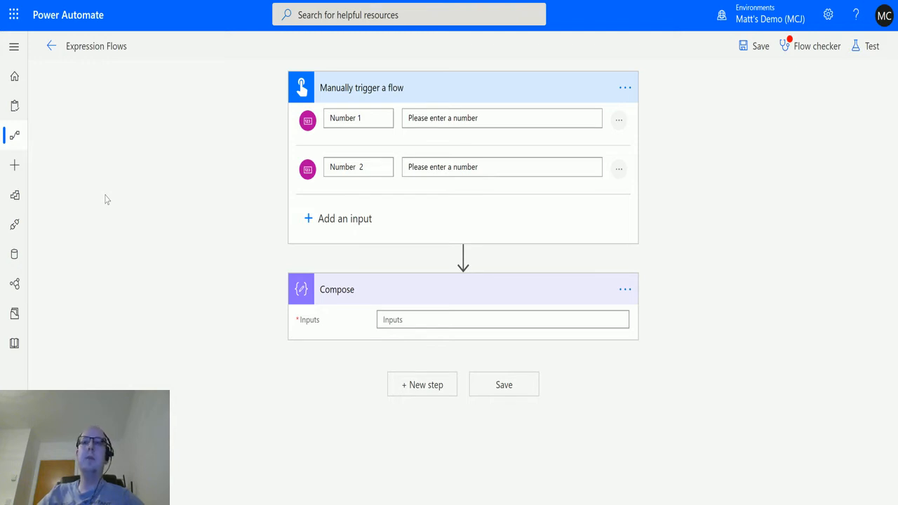
mouse_move(119, 55)
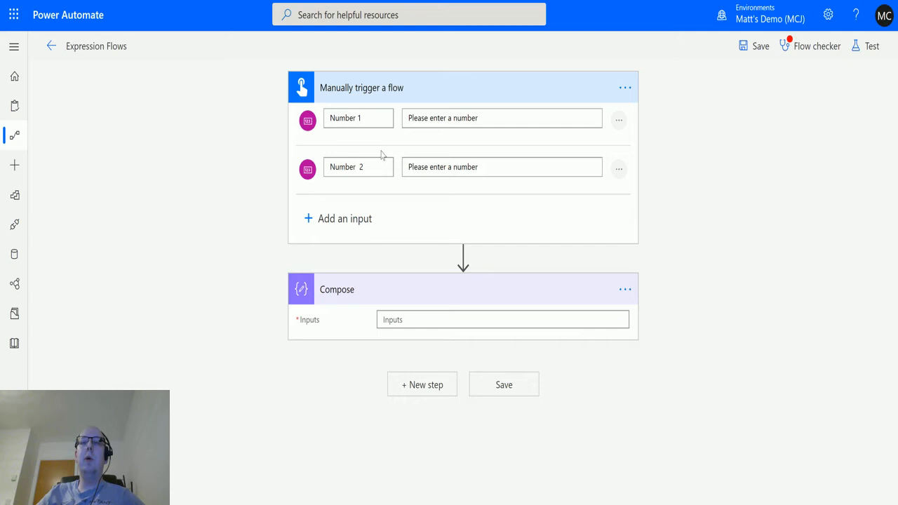
mouse_move(397, 161)
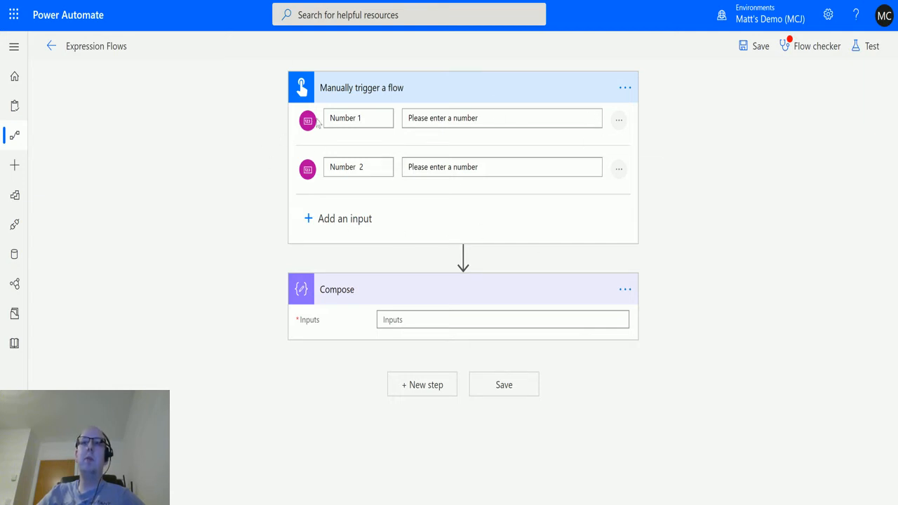
mouse_move(349, 298)
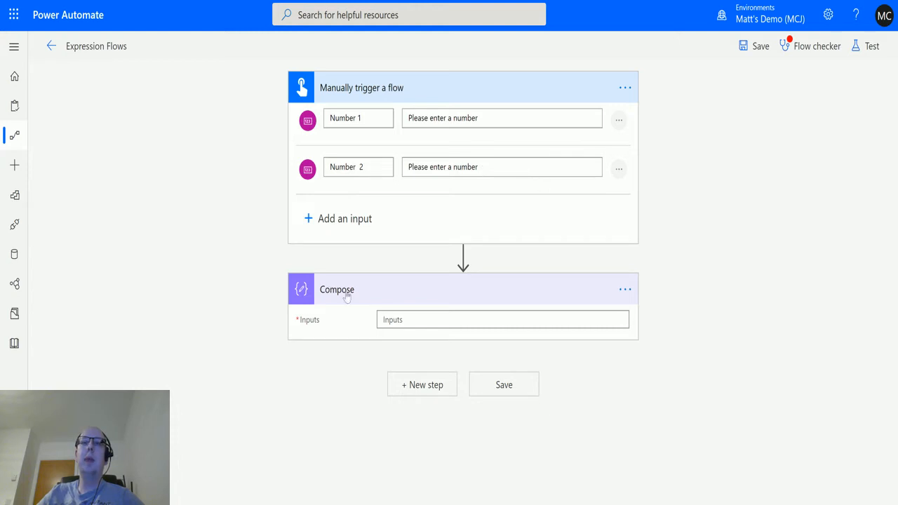
Step: Open the Expression editor for the Compose inputs and scroll down to the Math functions
left_click(501, 319)
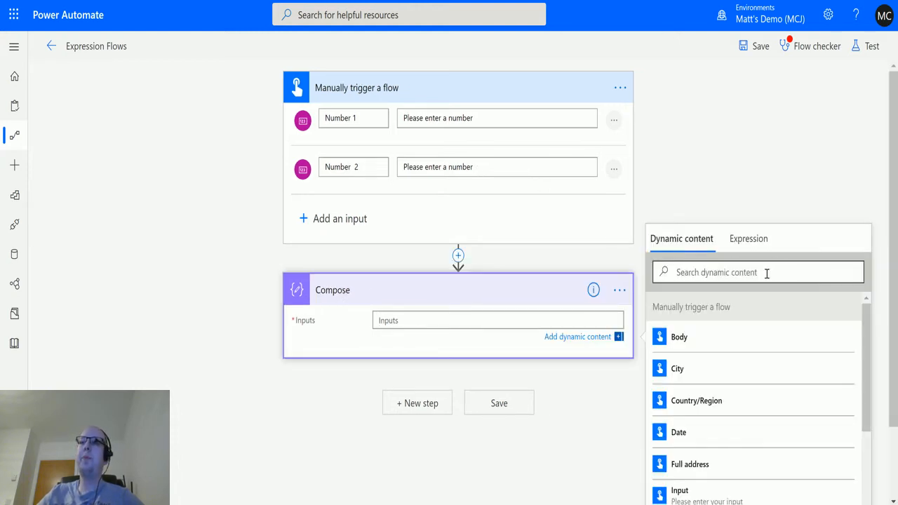
left_click(749, 239)
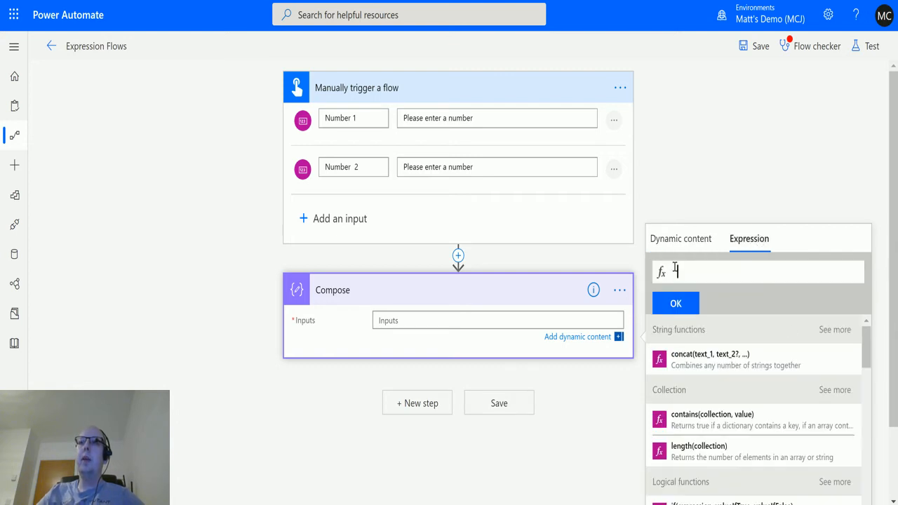
scroll("down", 3)
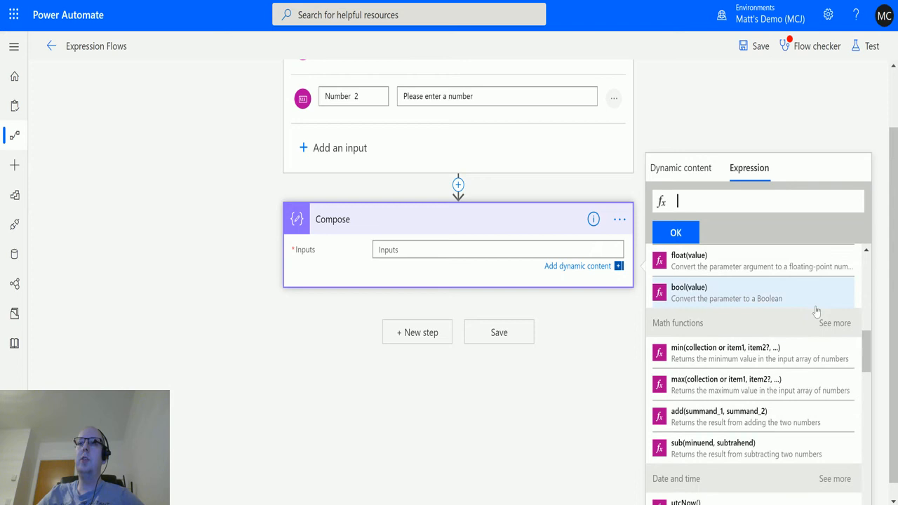
scroll("down", 3)
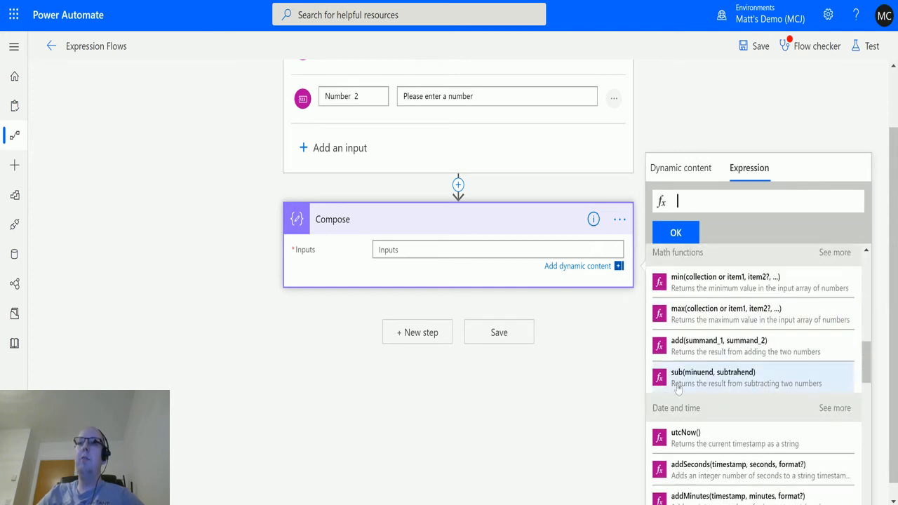
mouse_move(805, 411)
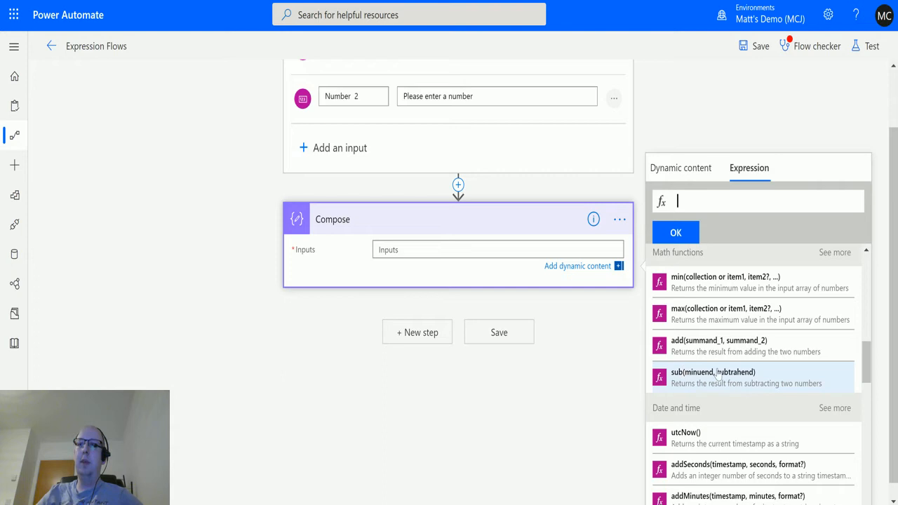
mouse_move(702, 377)
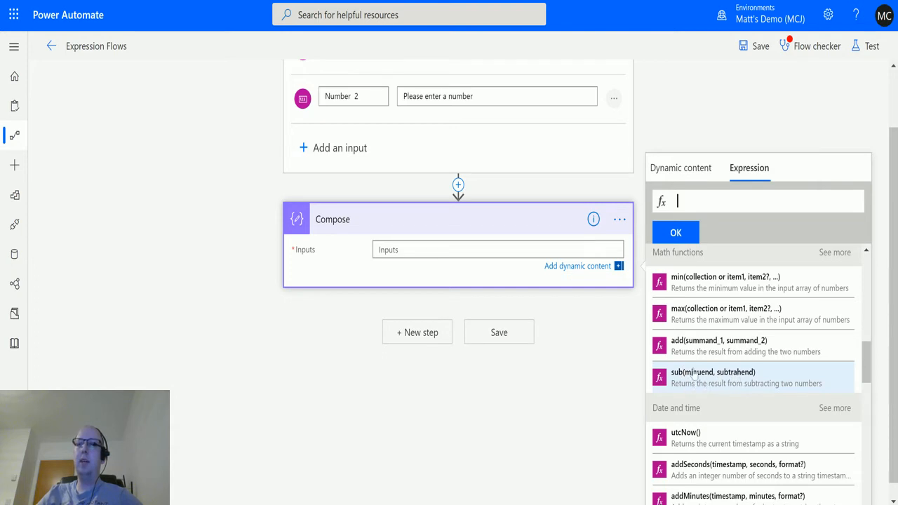
mouse_move(723, 404)
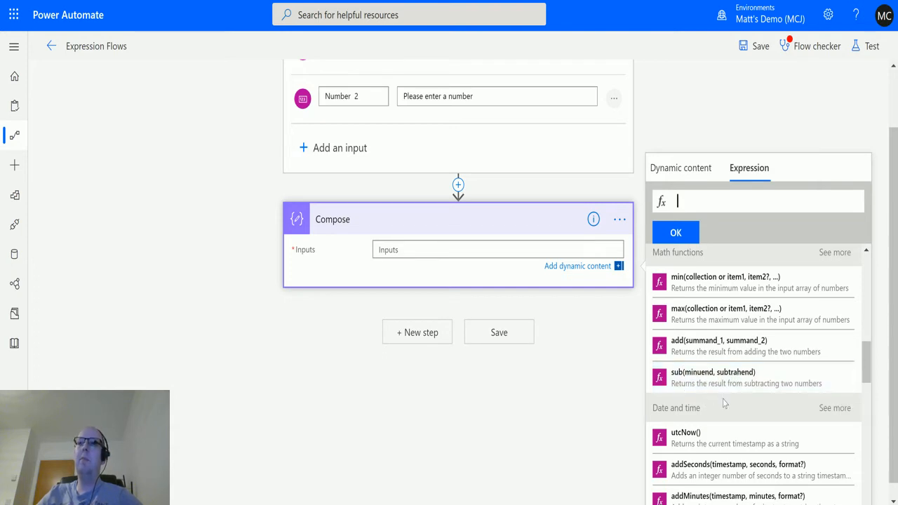
mouse_move(694, 384)
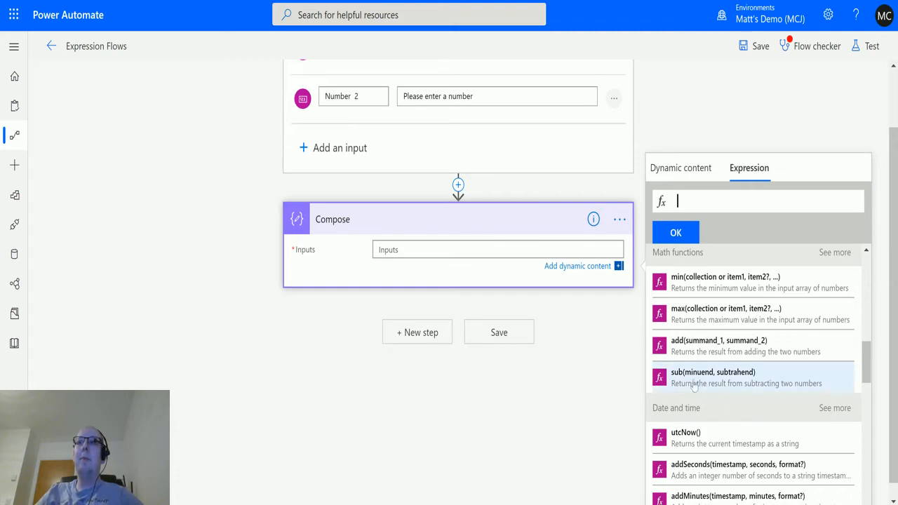
mouse_move(700, 385)
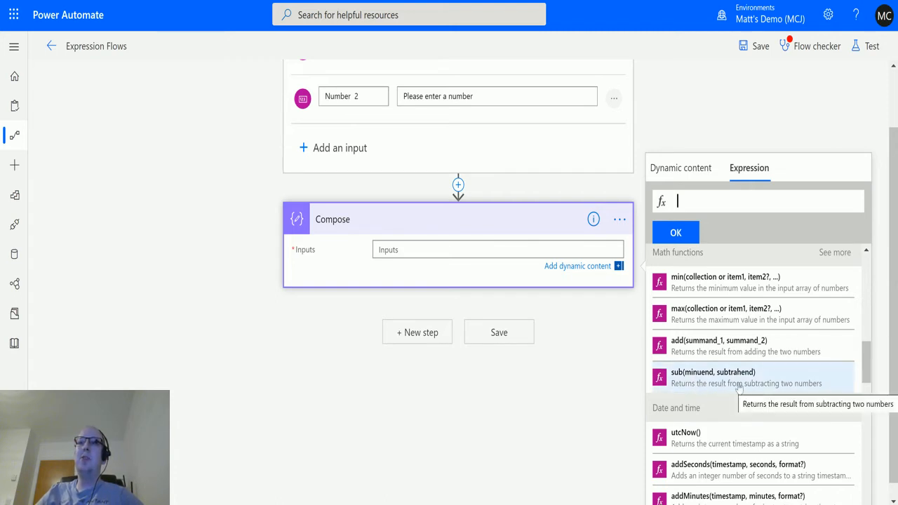
Step: Build sub(Number 1, Number 2) from the trigger's dynamic content and confirm with OK
left_click(702, 377)
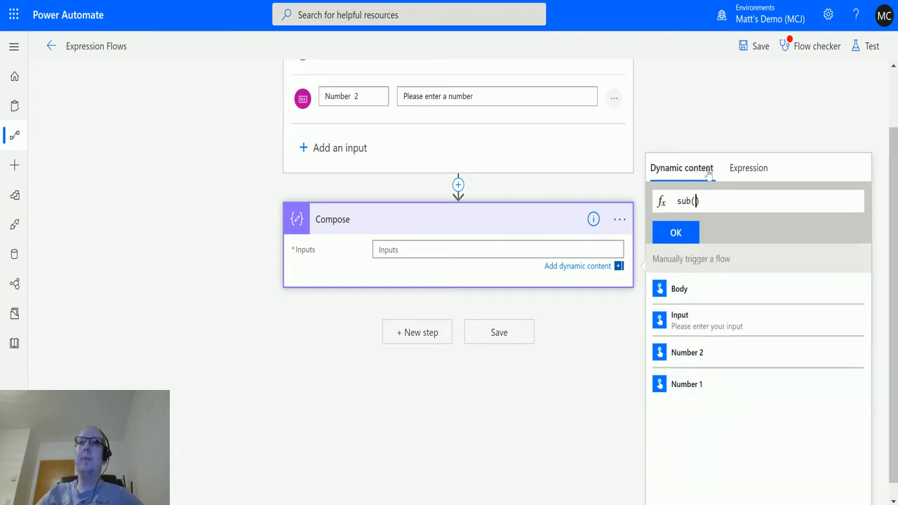
mouse_move(709, 384)
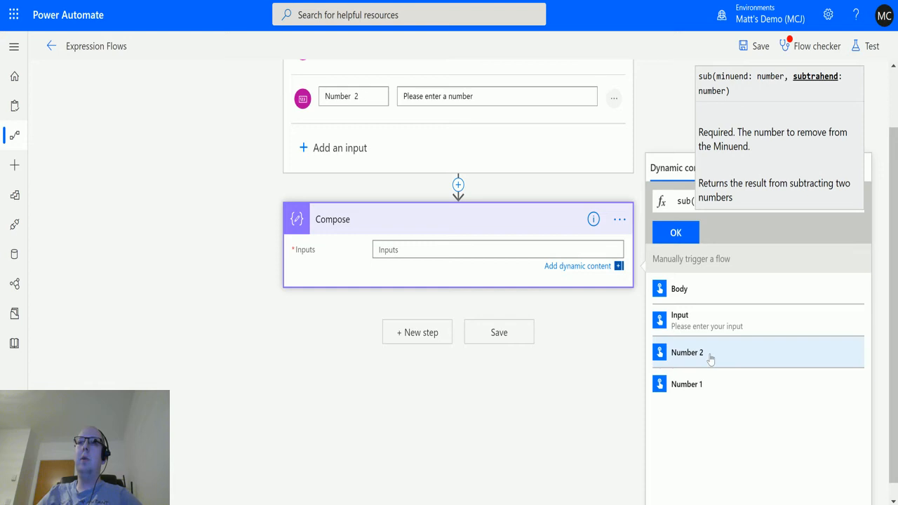
left_click(708, 352)
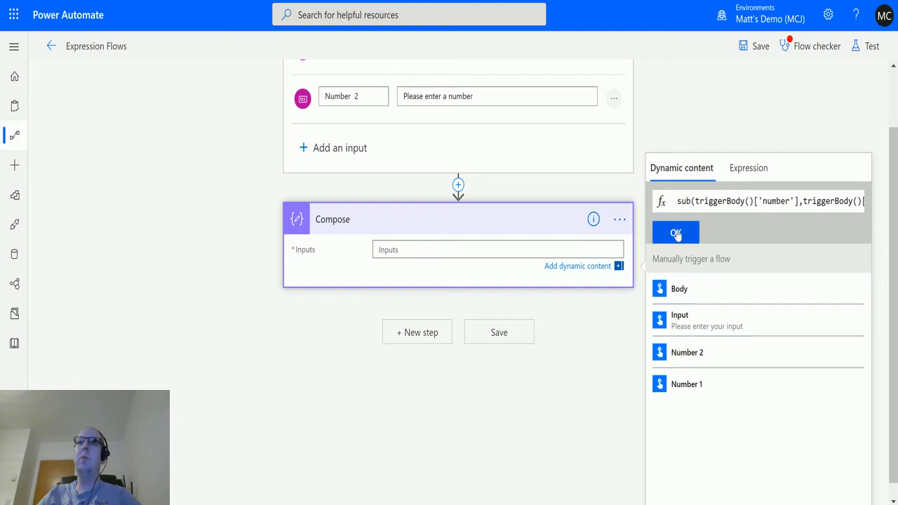
left_click(674, 233)
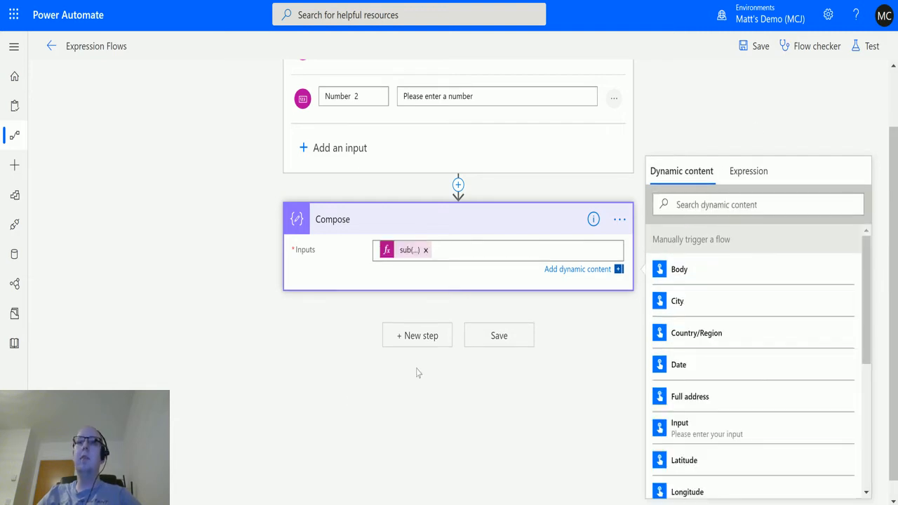
Step: Save and test-run the flow with Number 1 = 10 and a whole-number Number 2
left_click(869, 47)
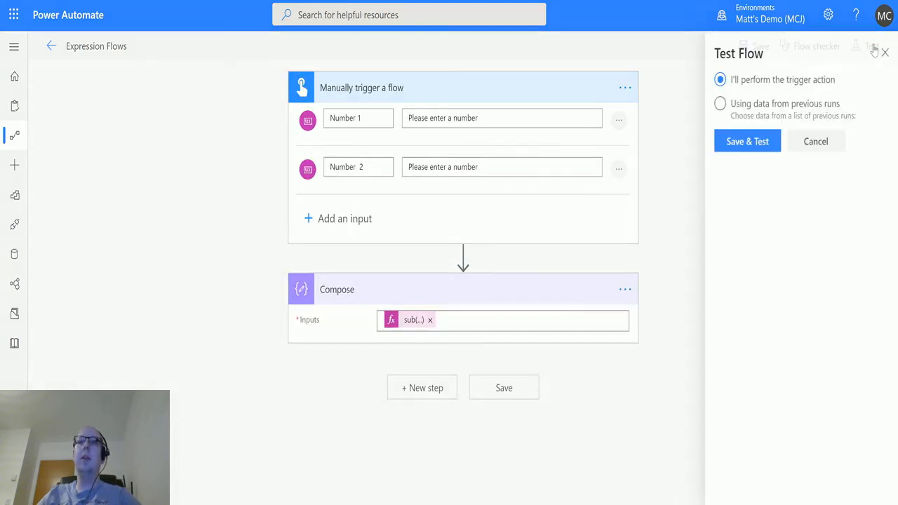
left_click(747, 141)
type("2")
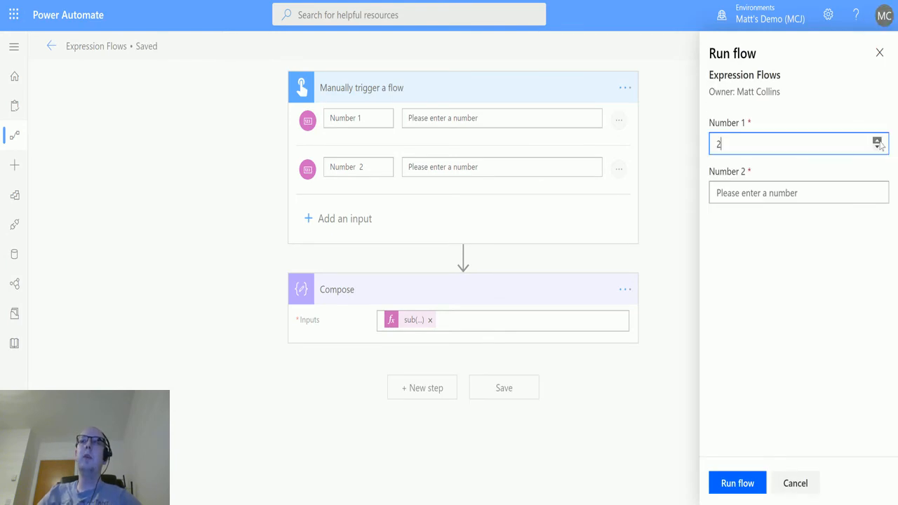
type("10")
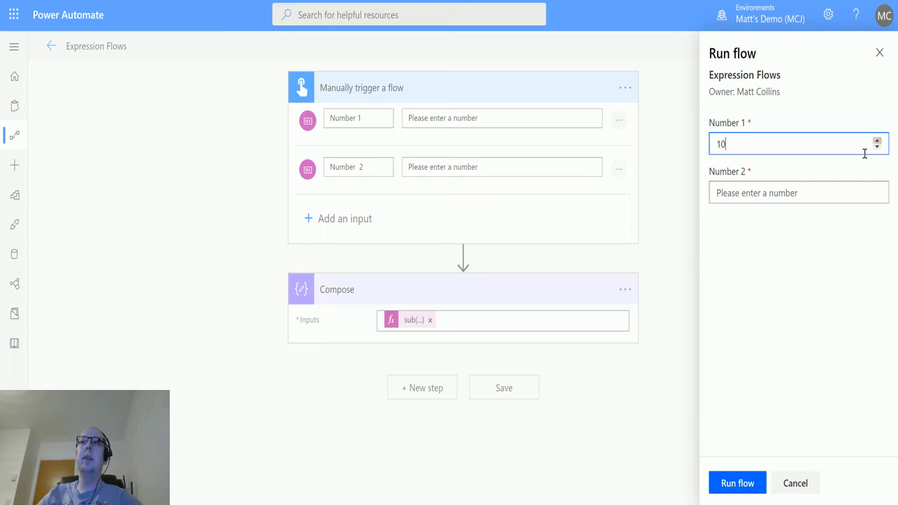
type("3")
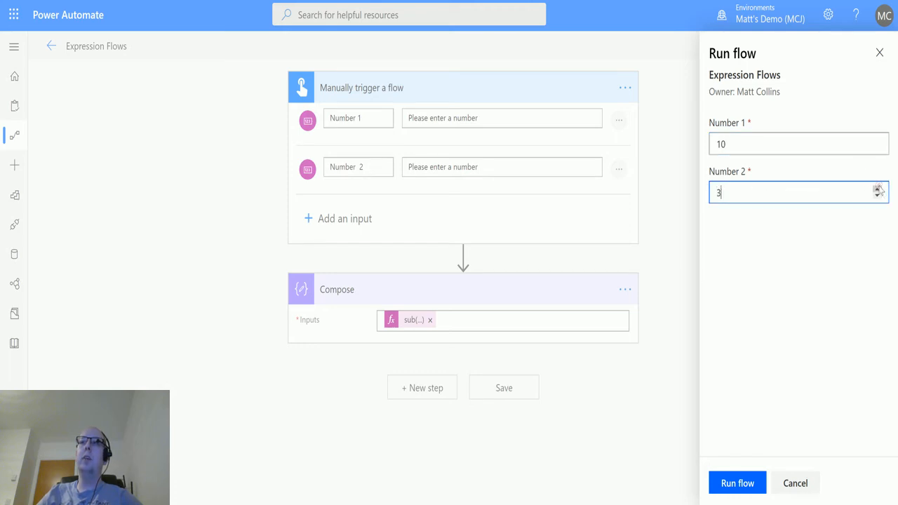
left_click(737, 482)
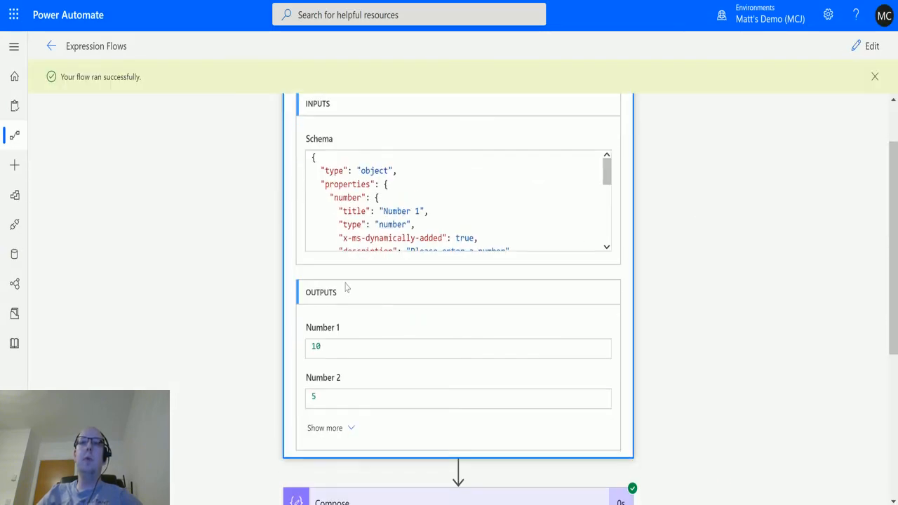
Step: Scroll through the run details to the Compose output of 5
scroll("down", 3)
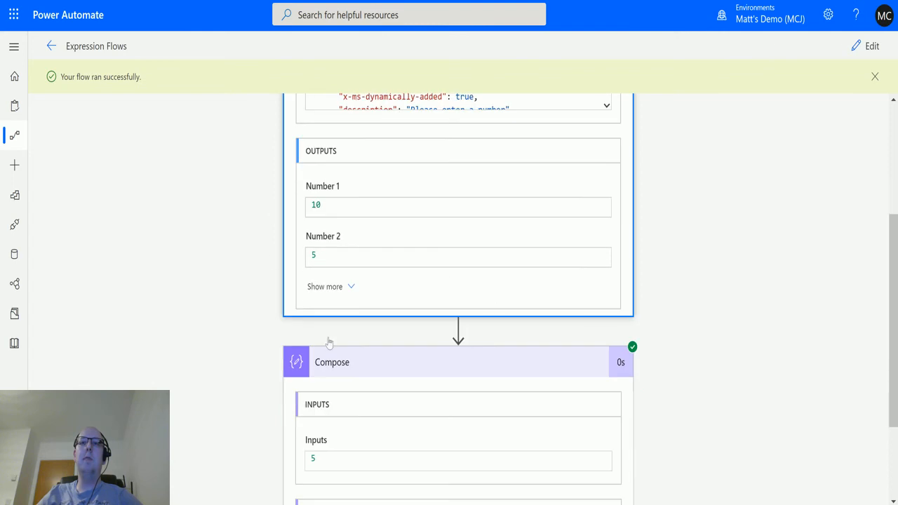
scroll("down", 3)
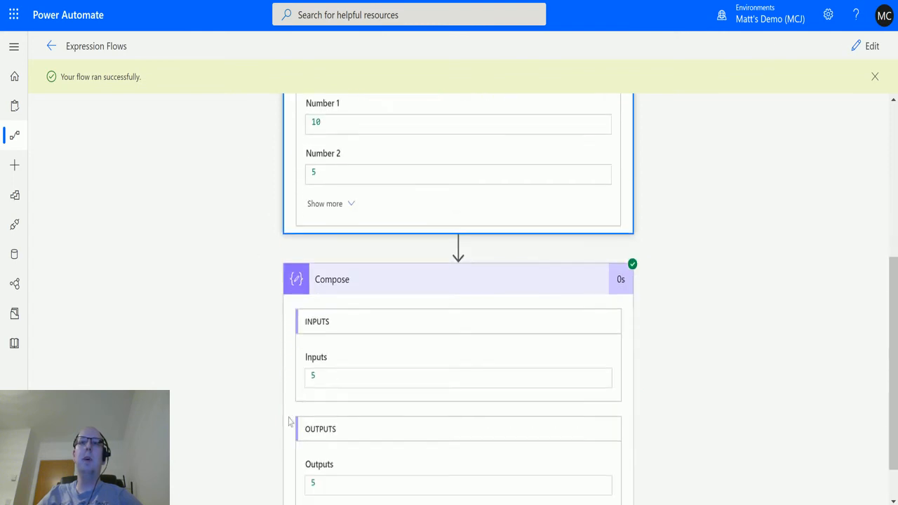
scroll("down", 3)
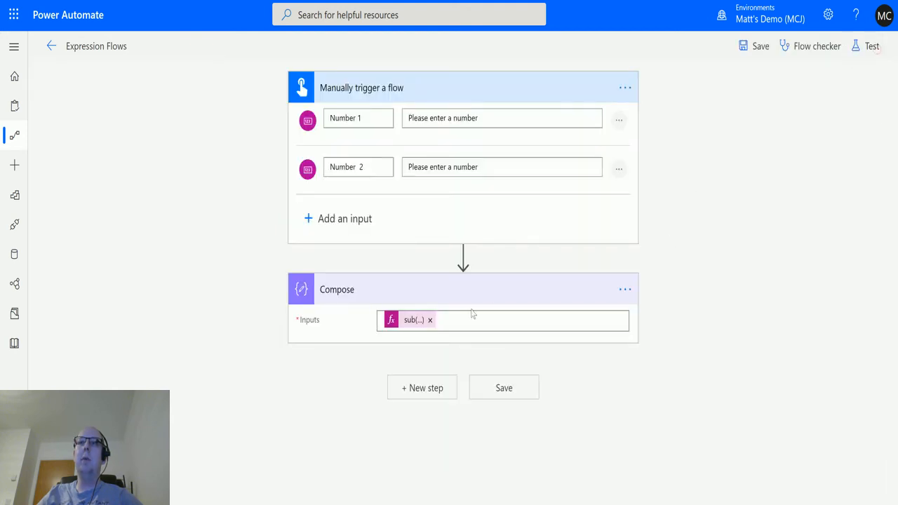
mouse_move(871, 47)
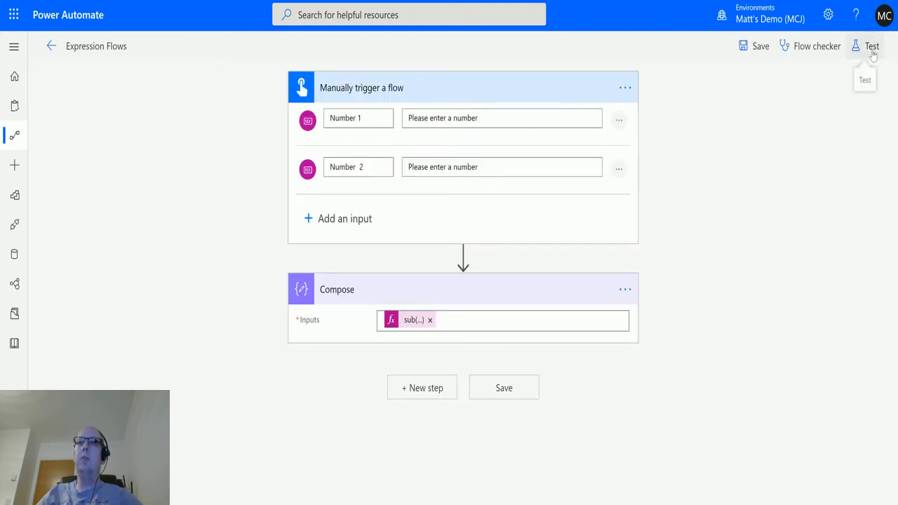
Step: Run a new test of the flow with Number 1 = 6 and Number 2 = 3.7
left_click(870, 47)
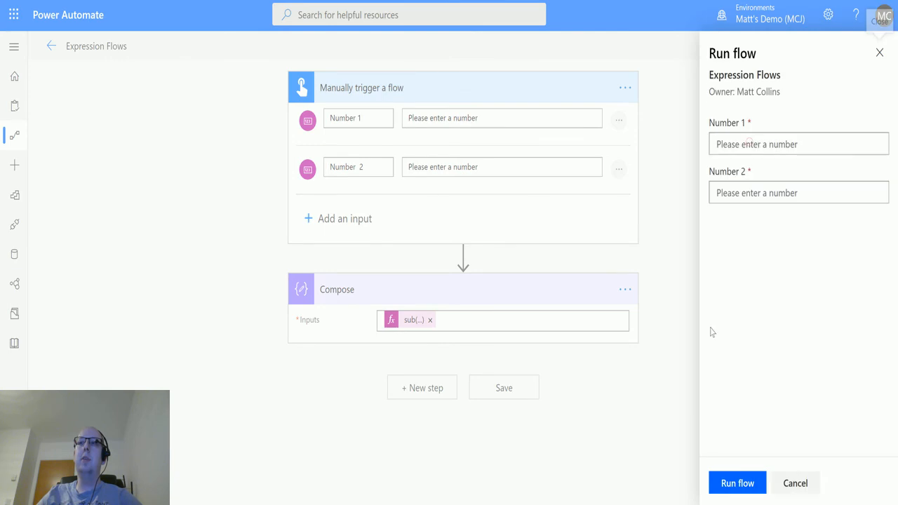
type("5")
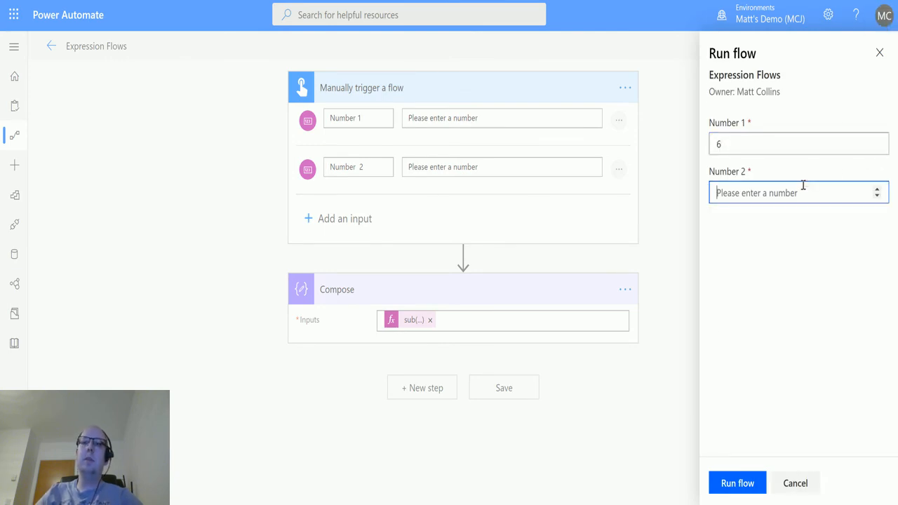
type("3")
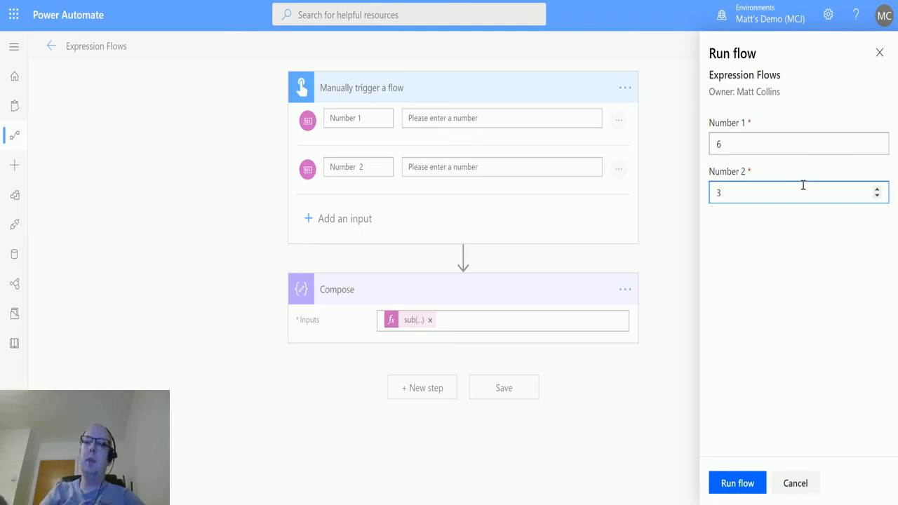
type(".7")
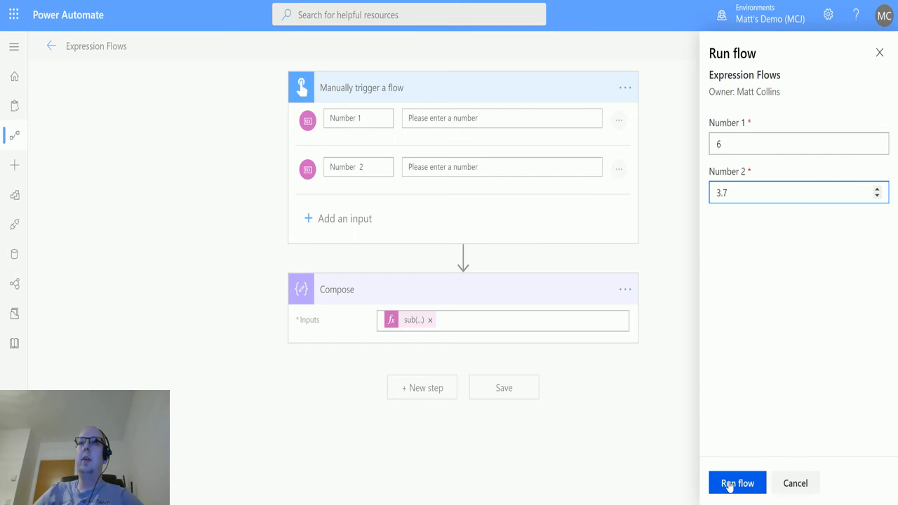
left_click(738, 482)
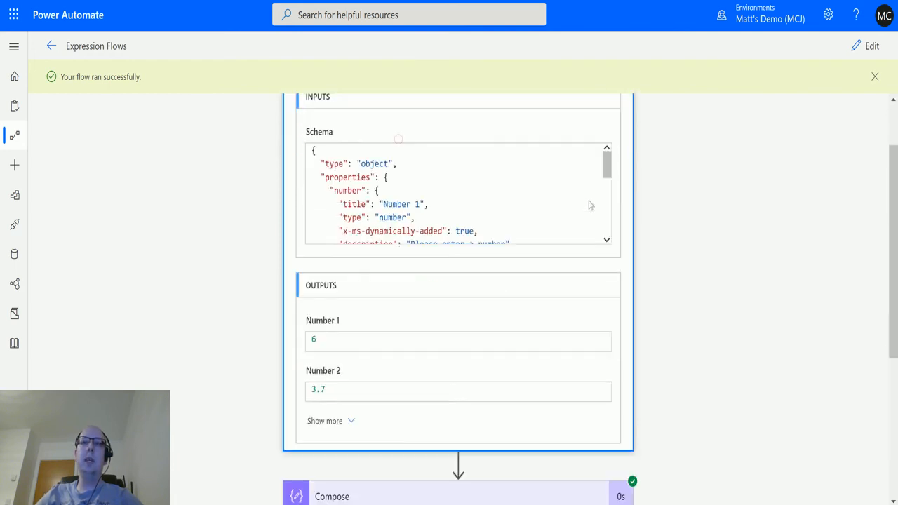
Step: Scroll through the run results showing the inputs 6 and 3.7
scroll("down", 3)
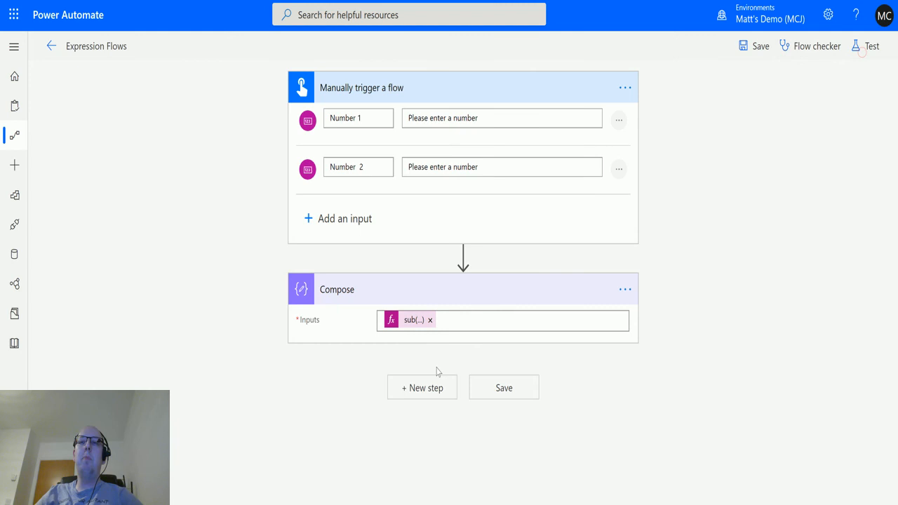
mouse_move(415, 320)
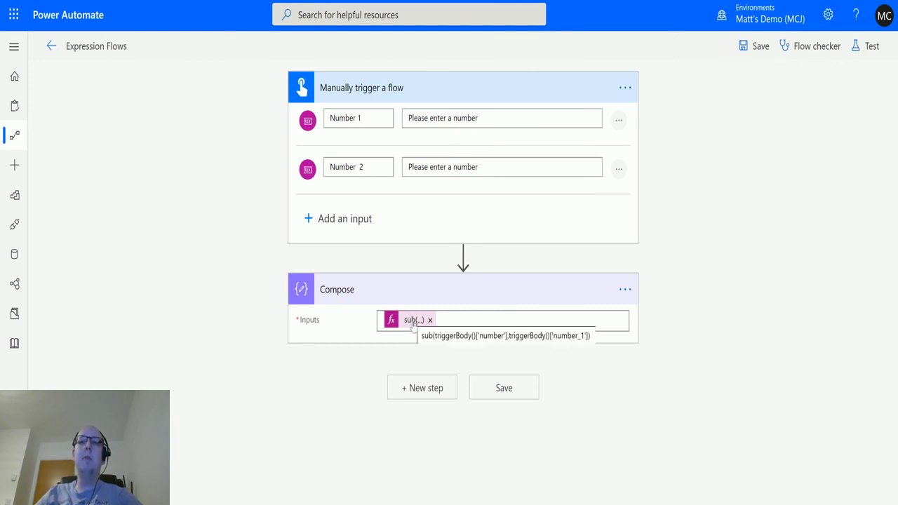
Step: Reopen the Compose step's sub() token in the expression editor
left_click(444, 330)
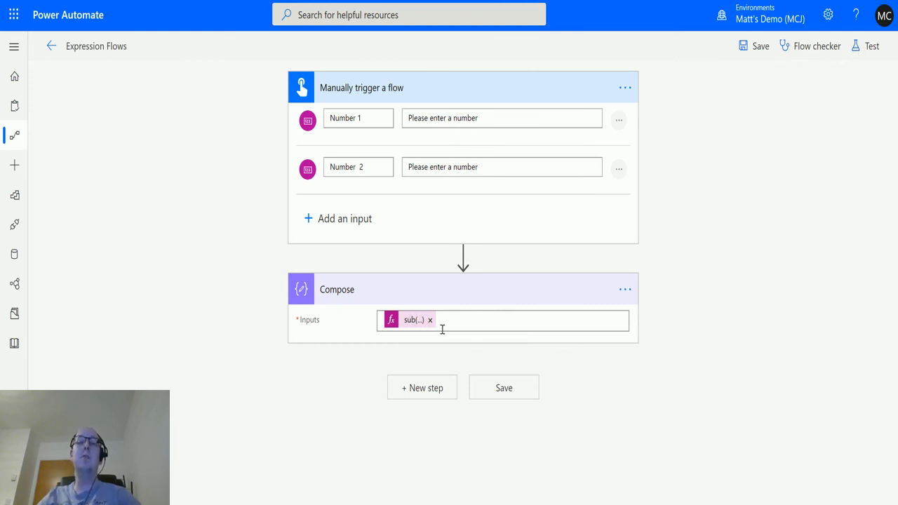
mouse_move(415, 326)
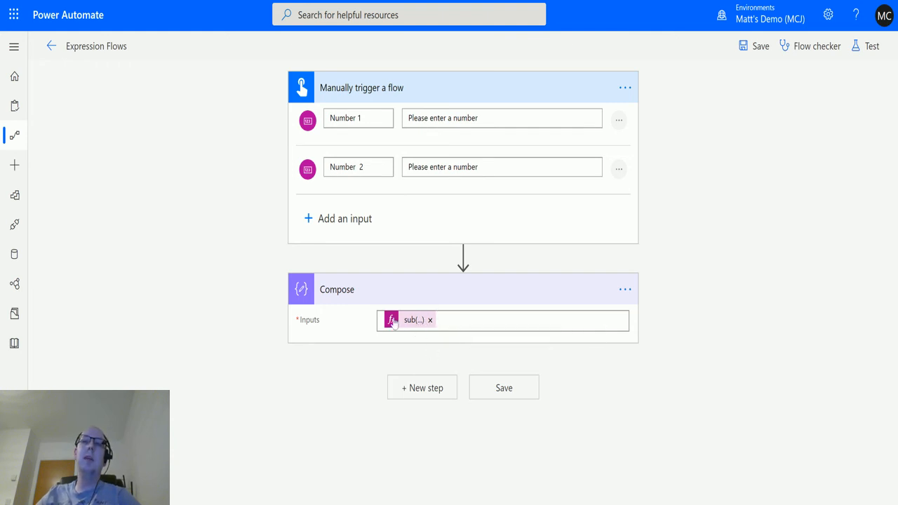
left_click(411, 320)
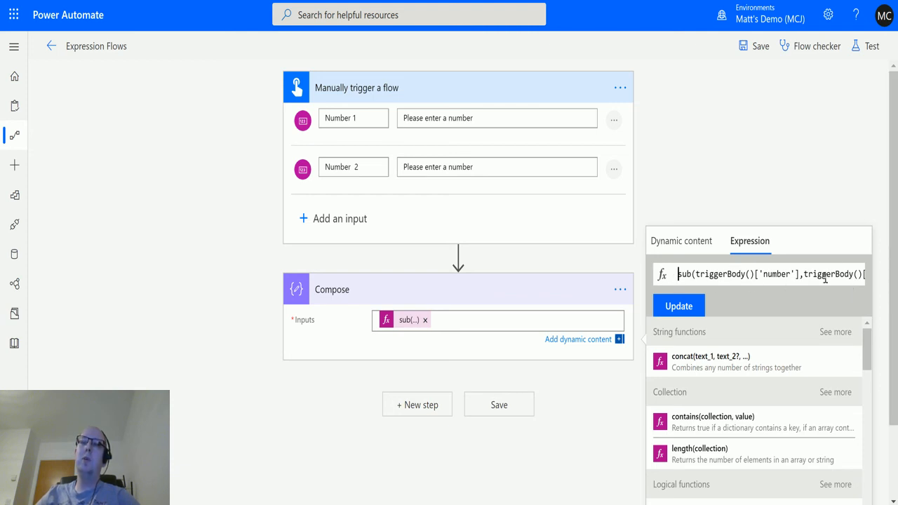
mouse_move(674, 250)
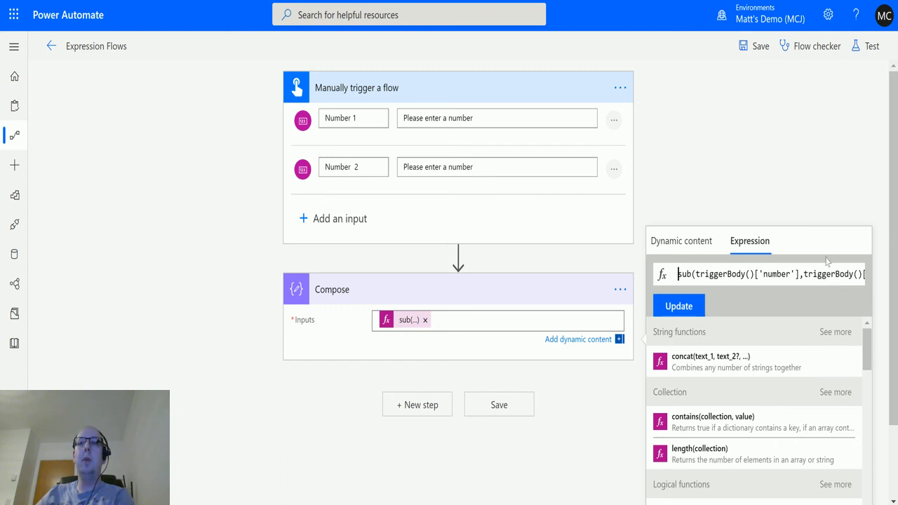
mouse_move(628, 394)
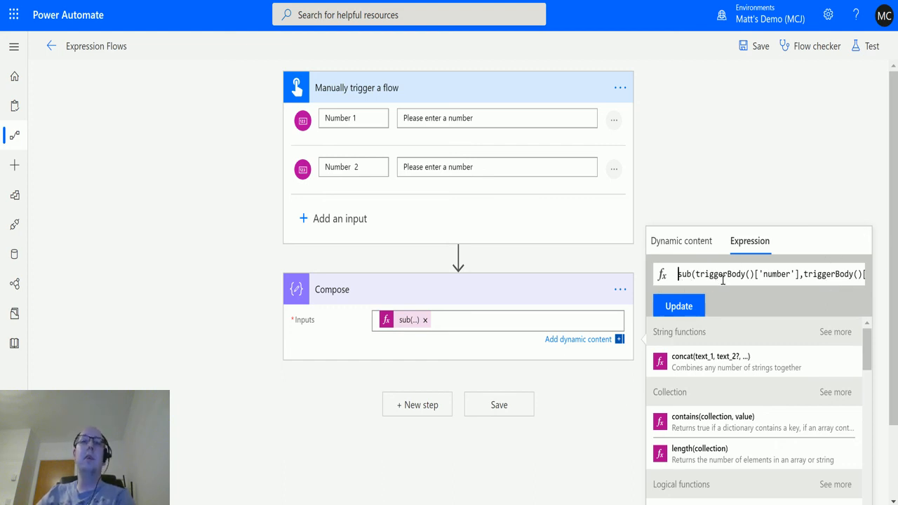
mouse_move(222, 331)
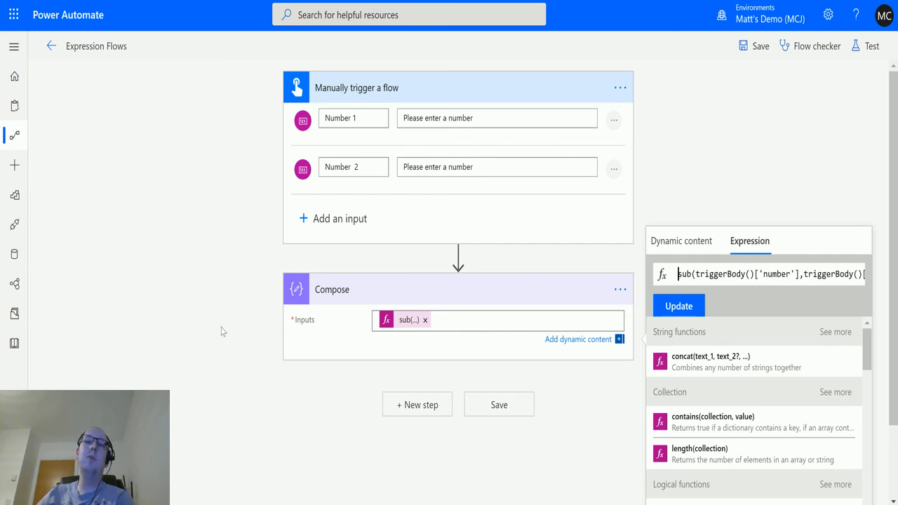